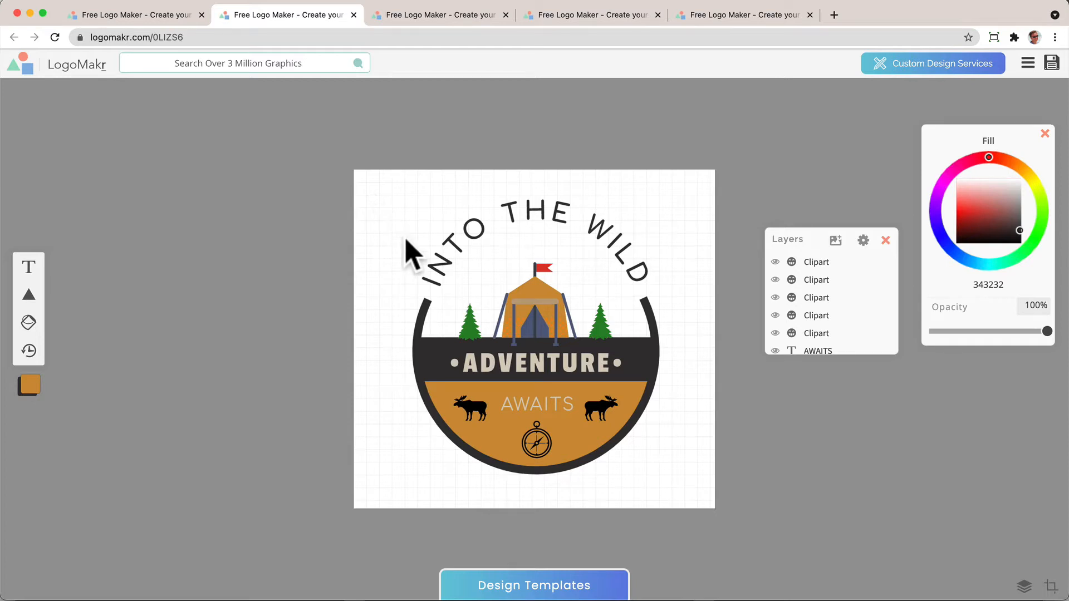
- Browse the example badge tabs, viewing the blue badge and the American Beef emblem
click(441, 14)
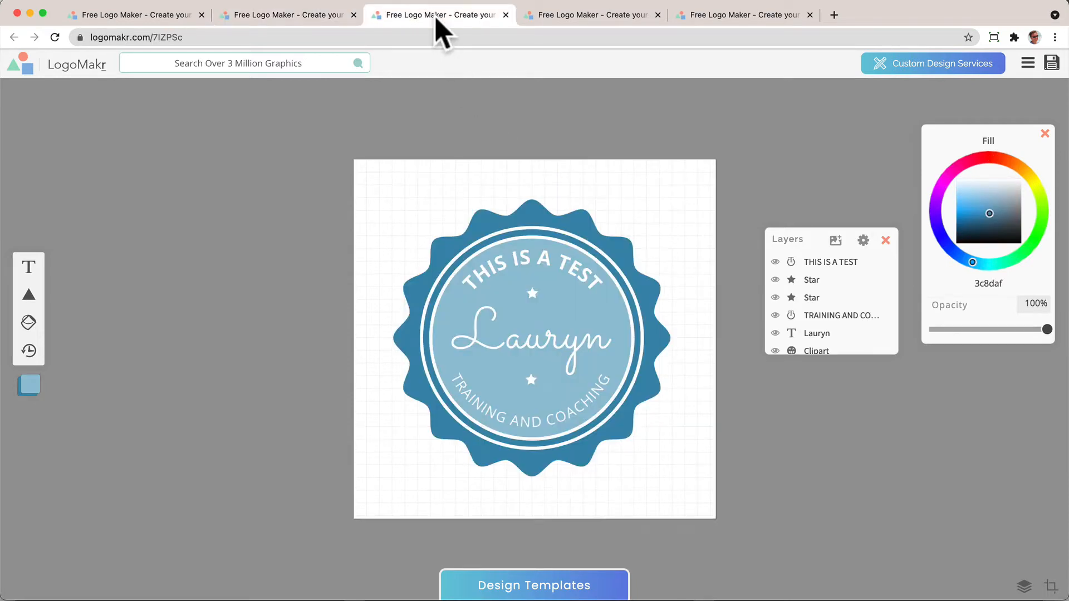
click(534, 337)
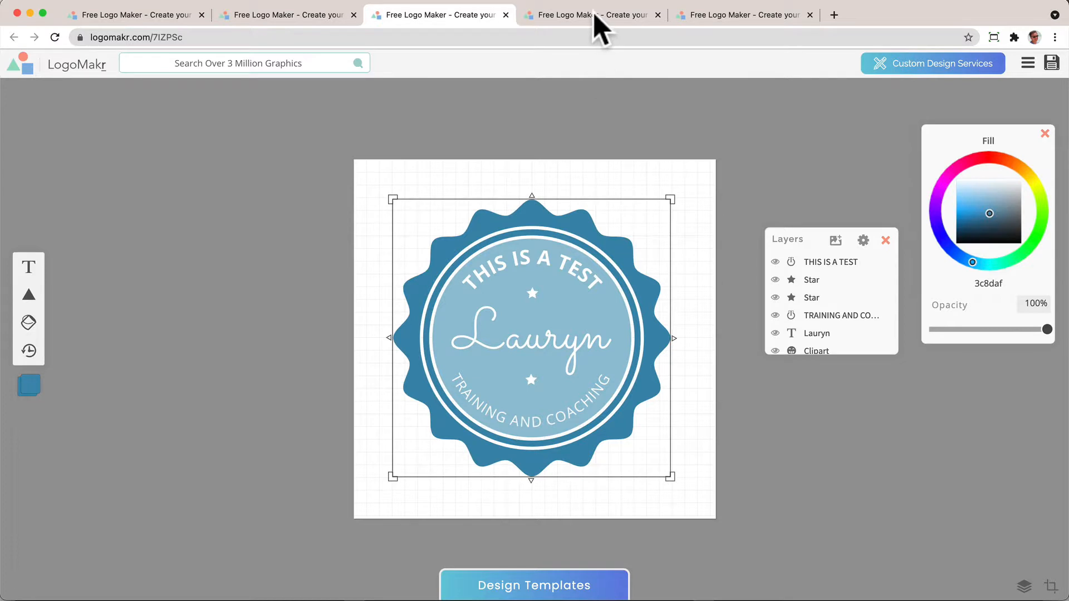
click(742, 14)
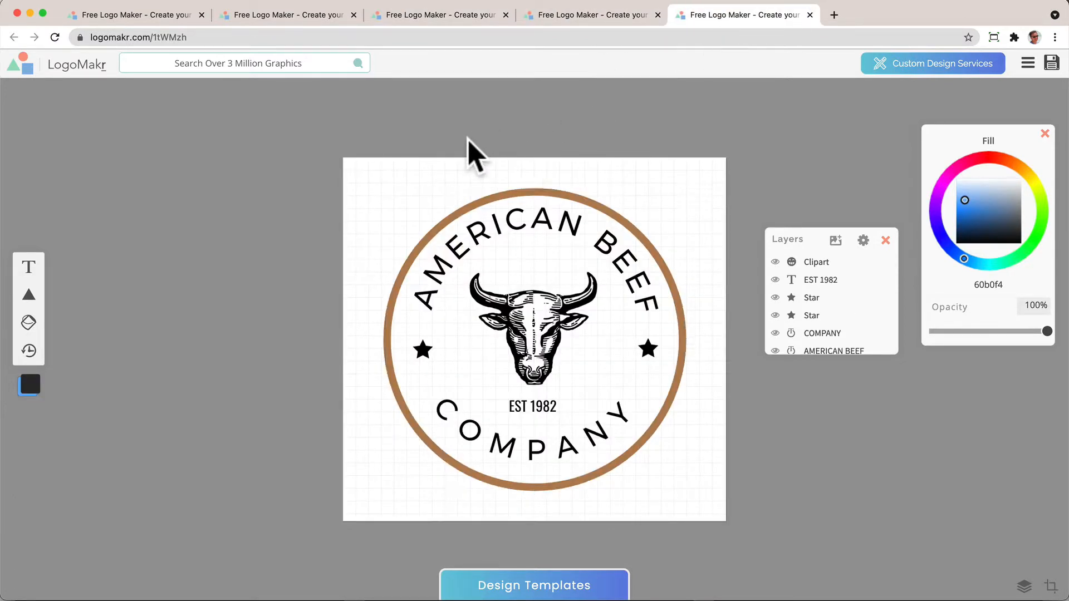
mouse_move(129, 23)
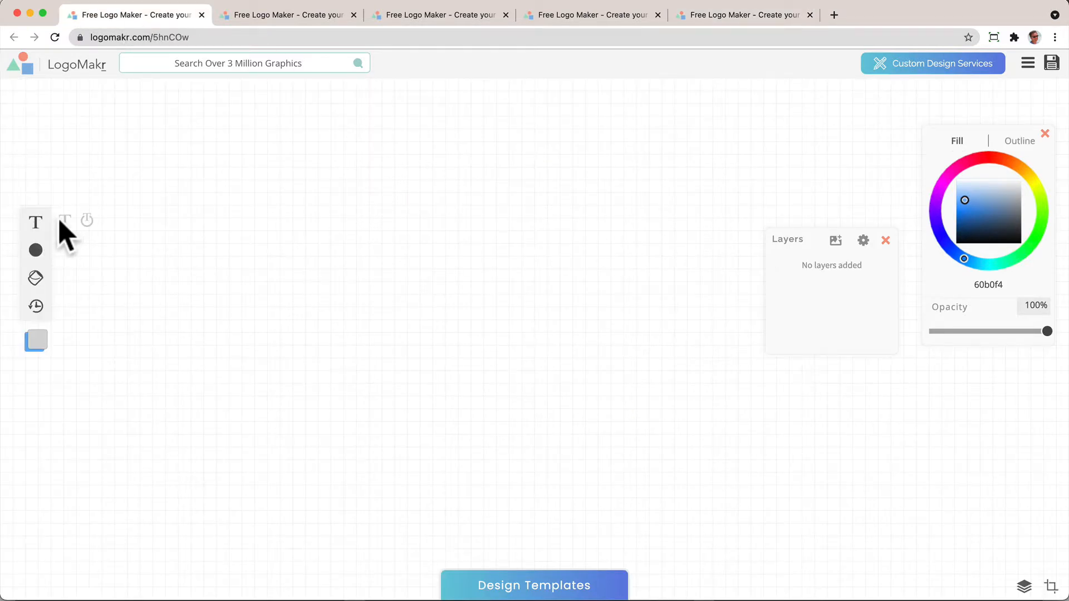
mouse_move(87, 219)
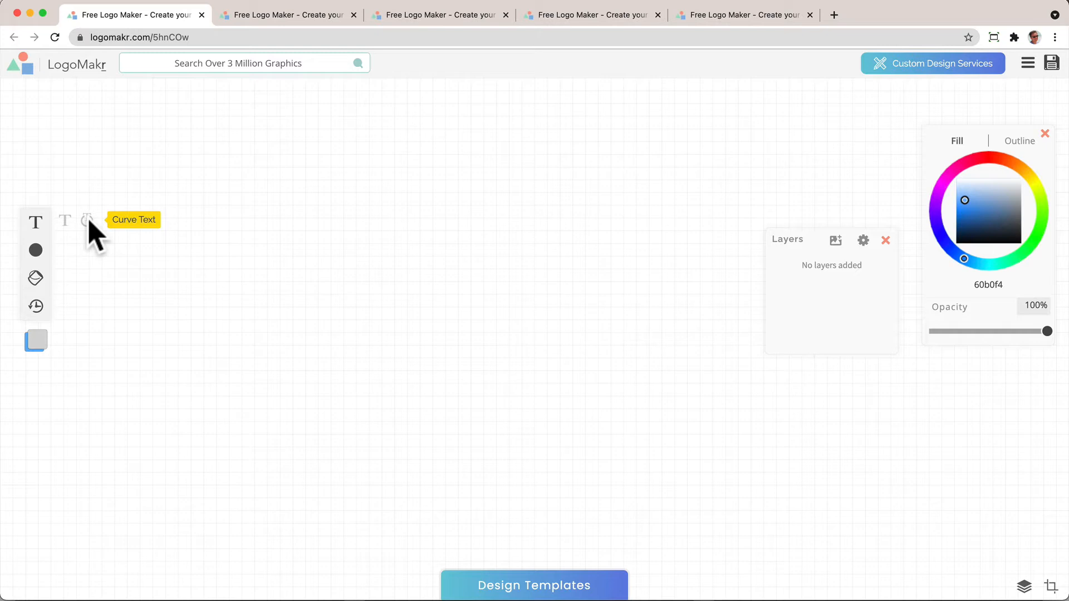
- Add curved text reading 'THIS IS A TEST' arching across the top of the canvas
click(87, 220)
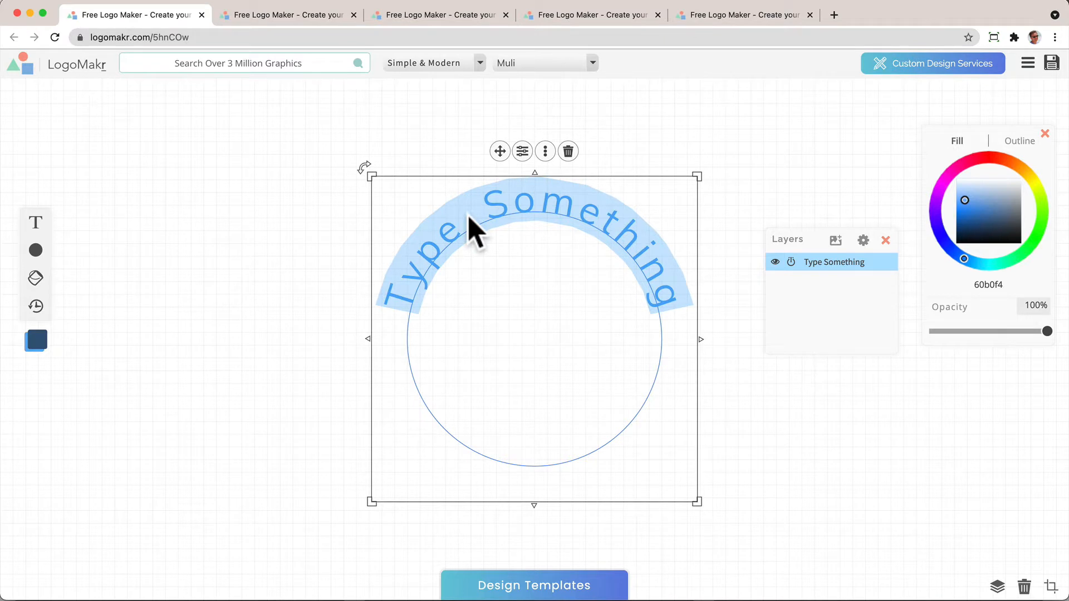
text(THIS IS A)
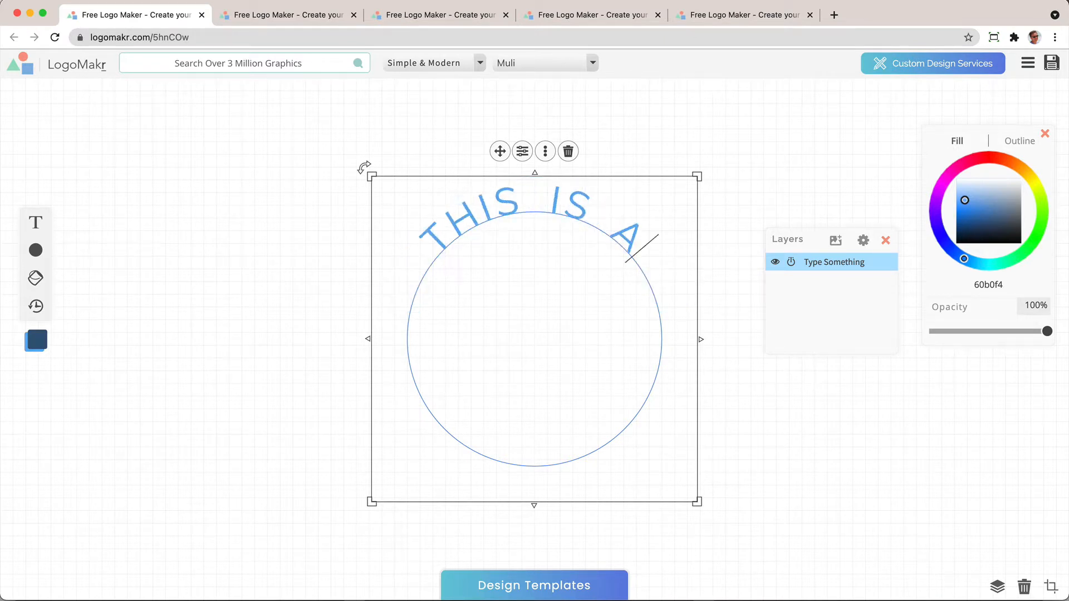
text(TEST)
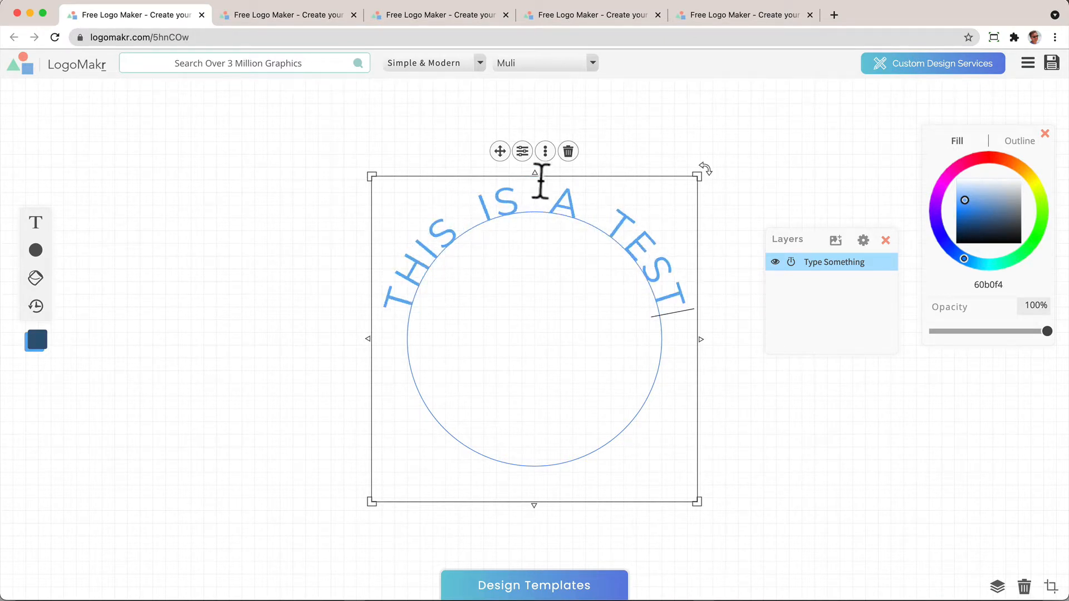
click(522, 150)
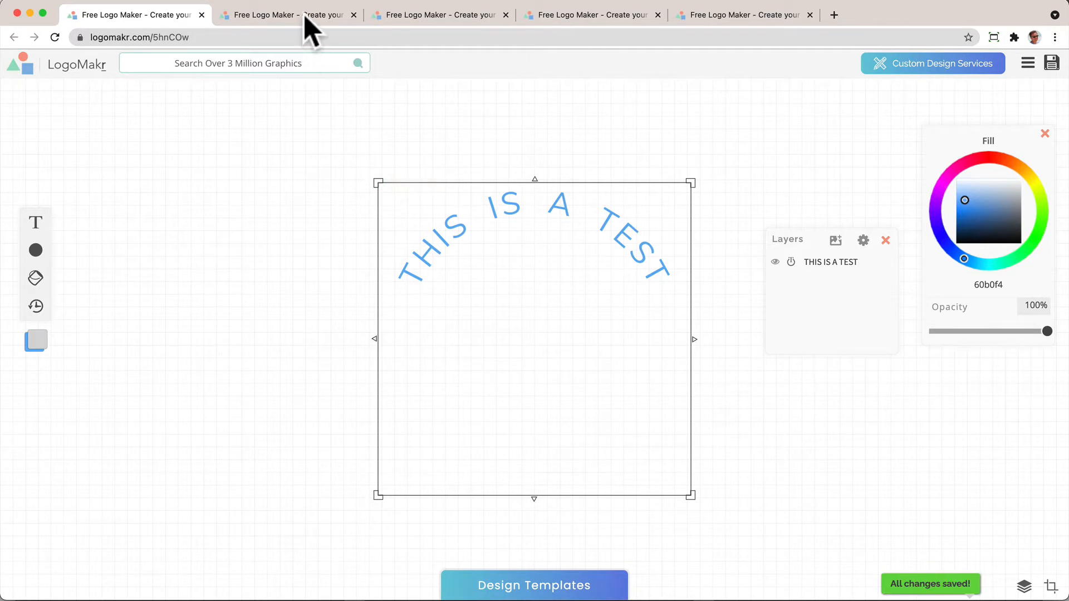
click(534, 585)
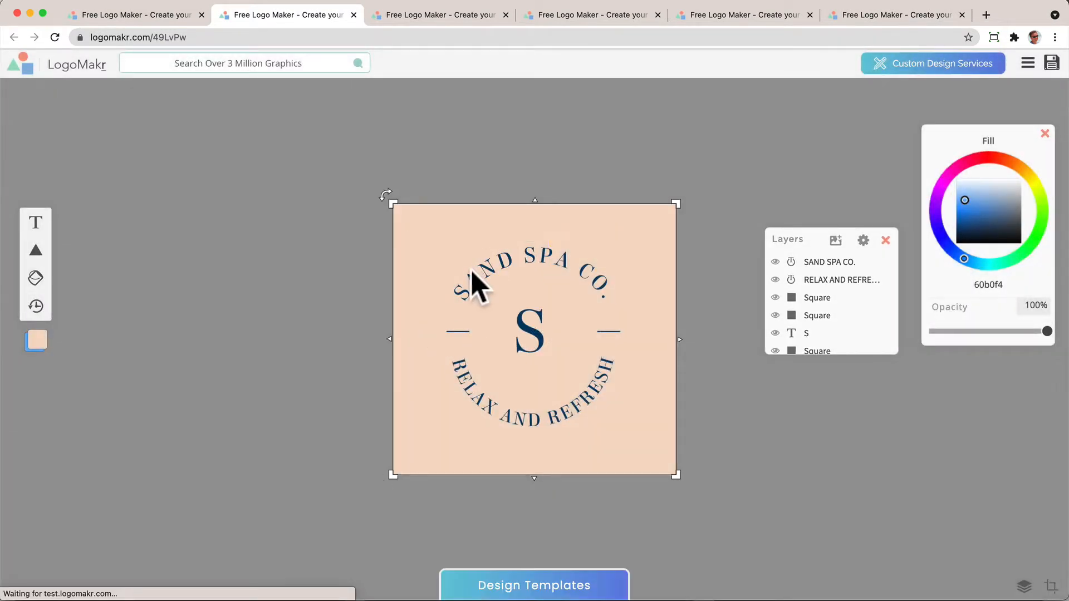
mouse_move(528, 273)
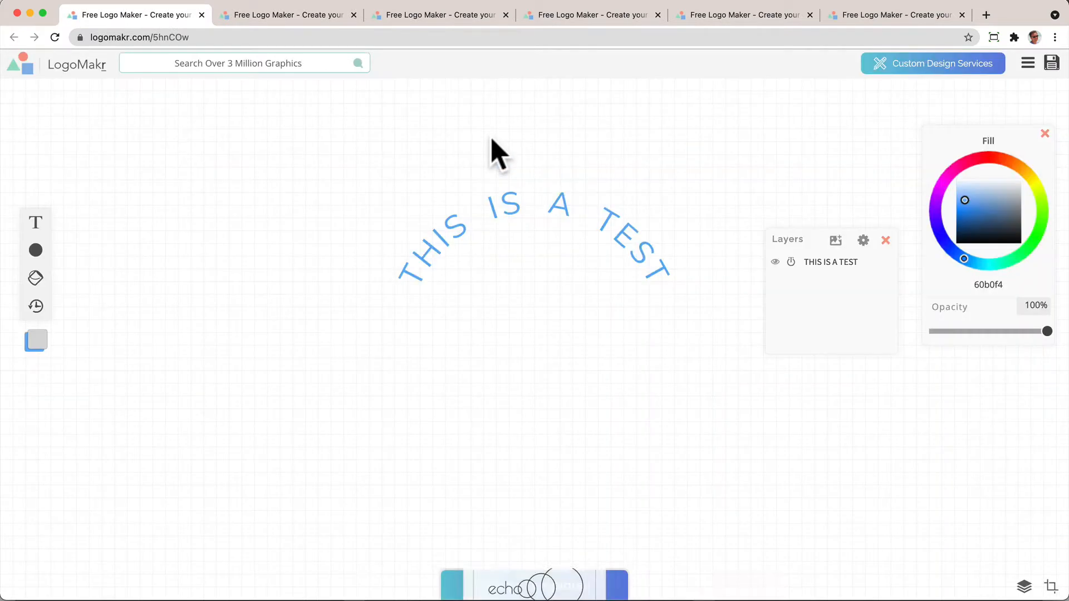
mouse_move(487, 169)
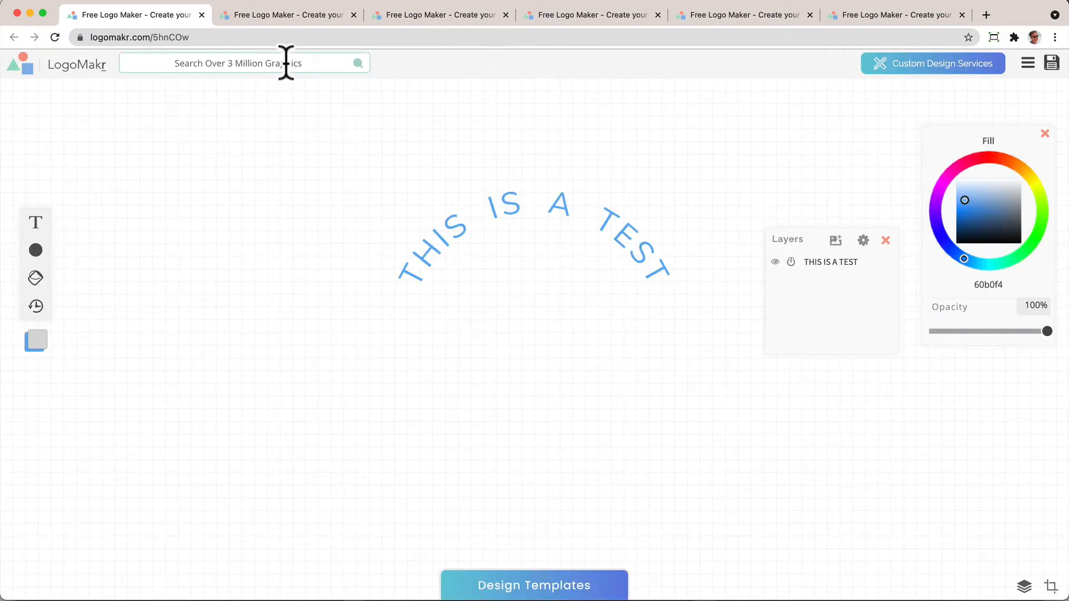
- Add the black starburst graphic from the Badges category below the curved text
click(849, 101)
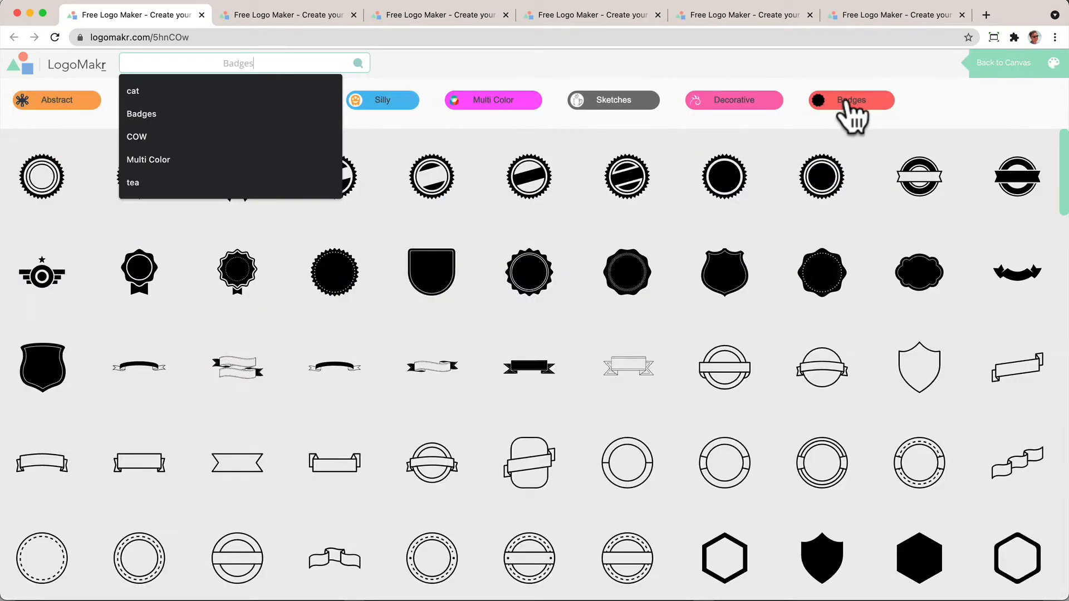
scroll(down, 3)
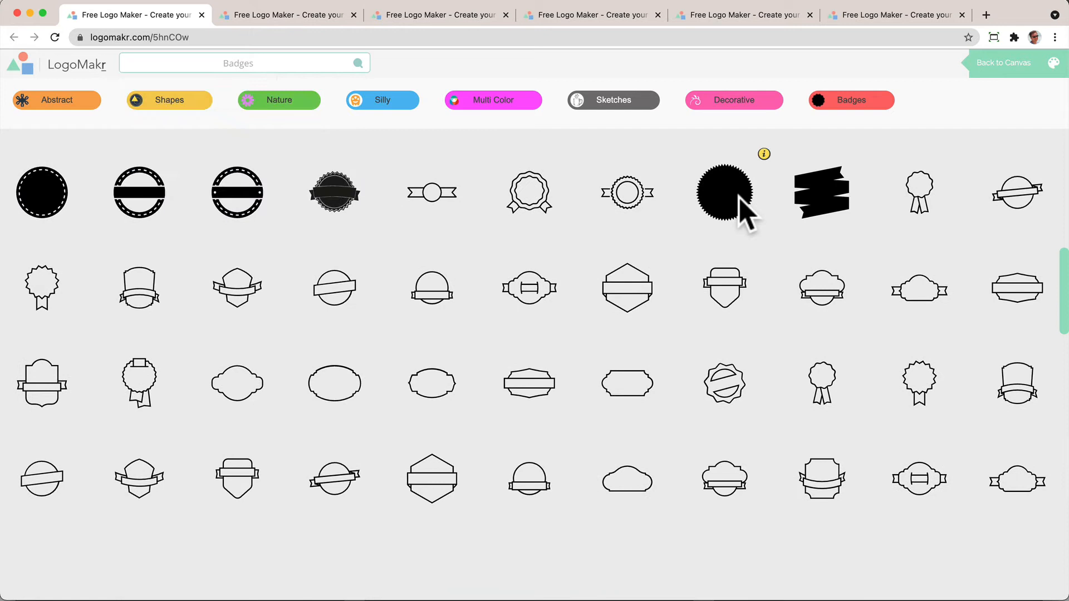
click(725, 191)
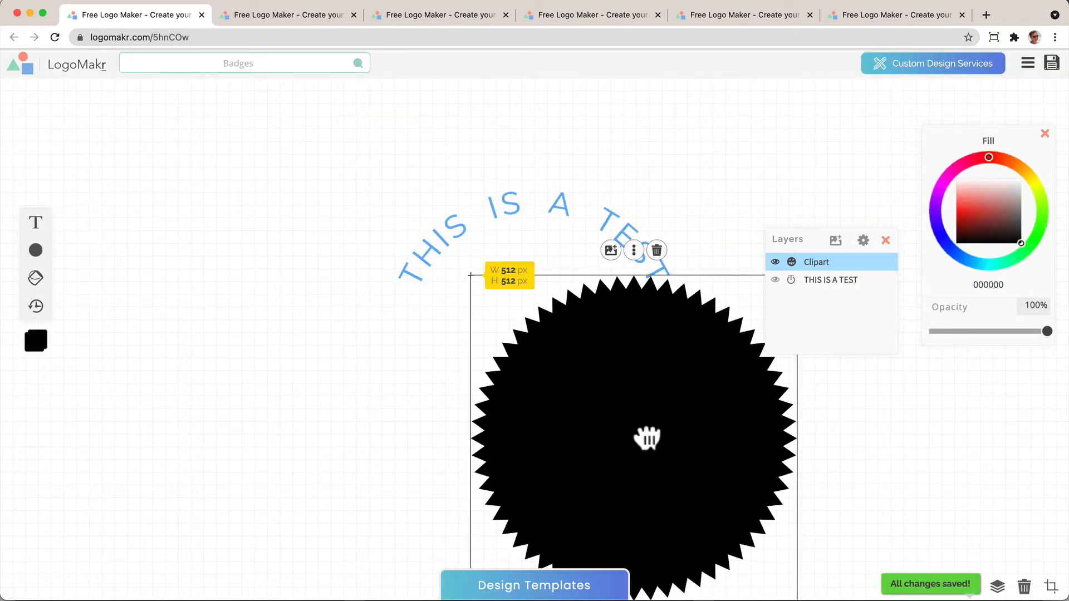
- Layer the curved text in white over the resized starburst, arching around its upper edge
click(654, 250)
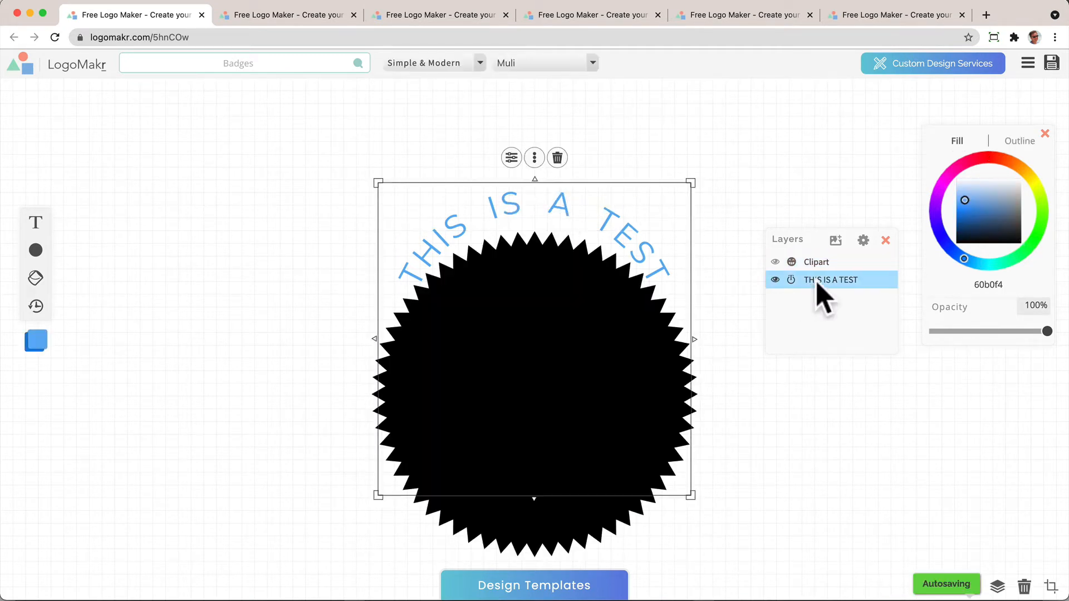
click(956, 178)
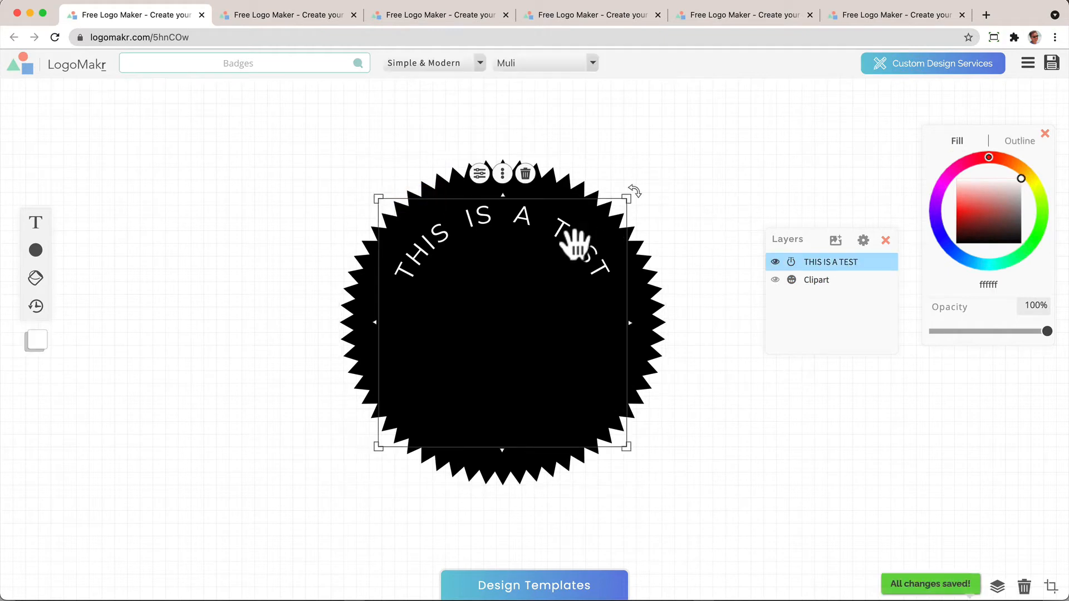
click(1021, 244)
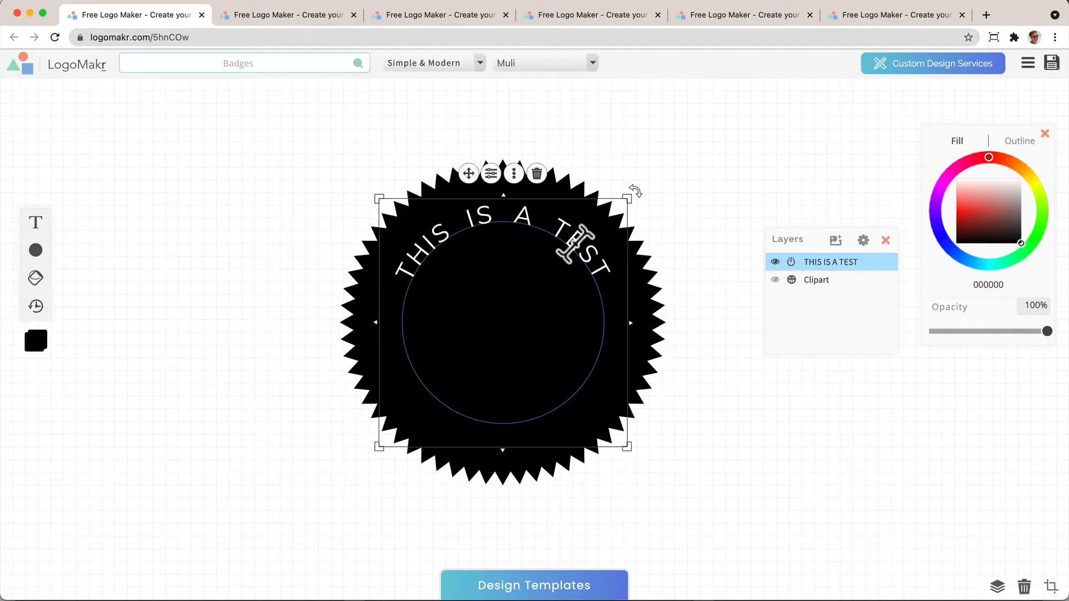
click(746, 187)
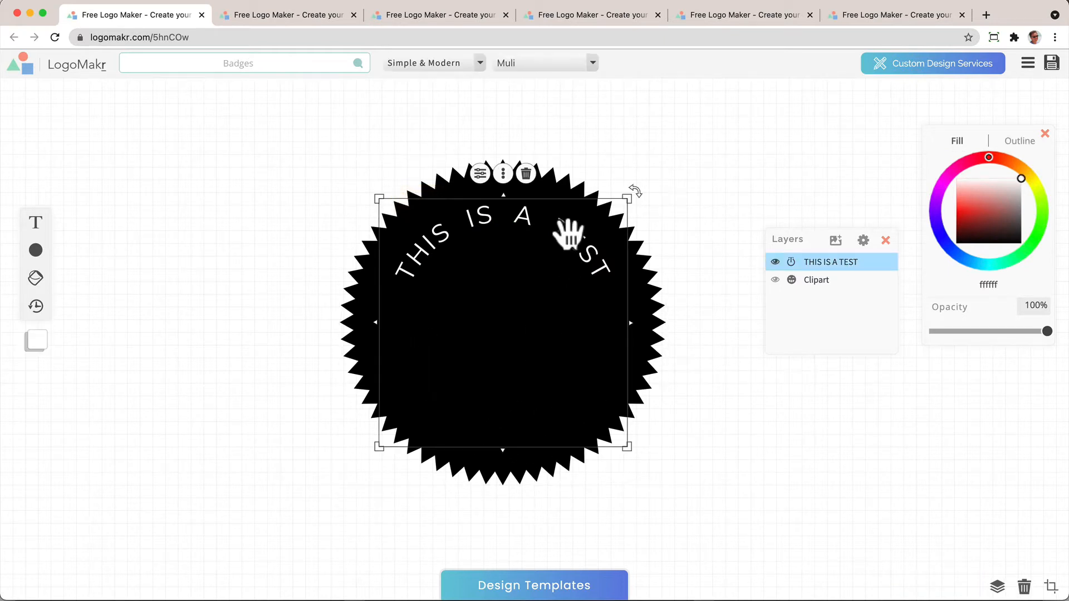
- Duplicate the curved text and flip the copy to run along the starburst's lower edge
click(502, 173)
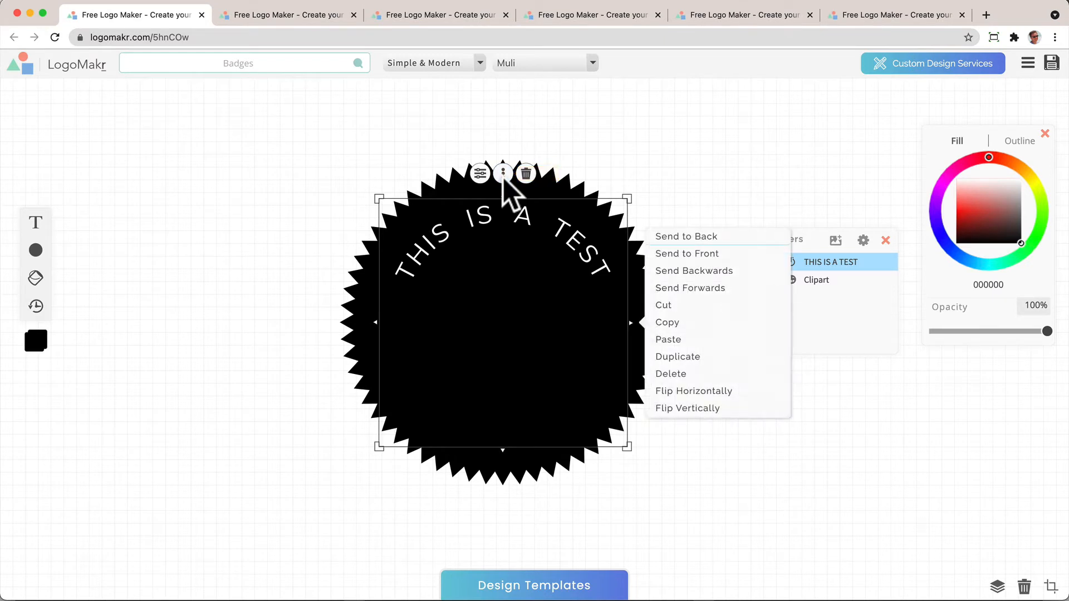
click(678, 357)
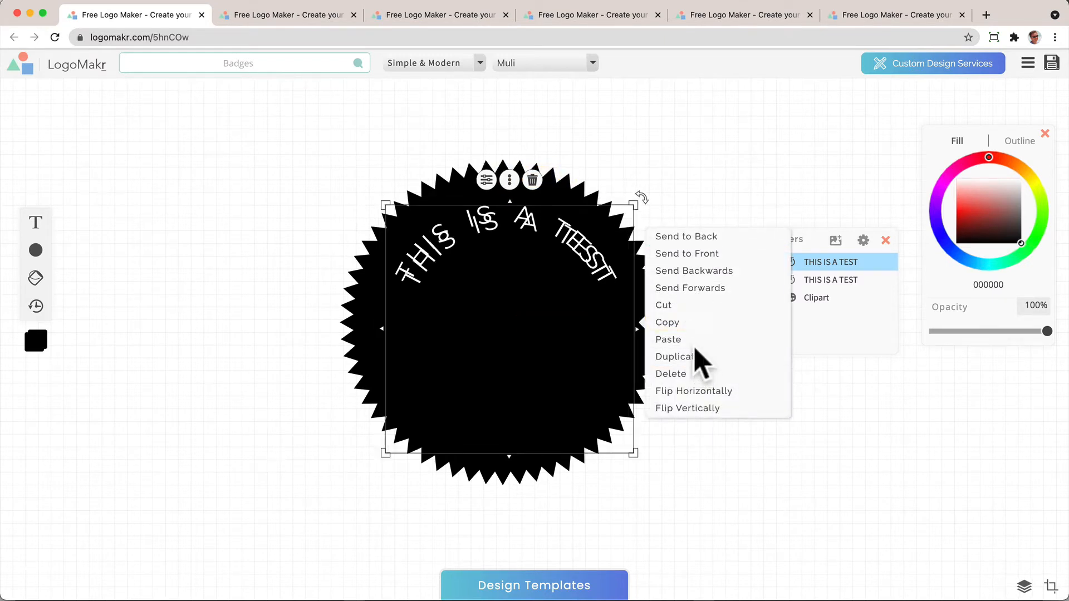
mouse_move(487, 179)
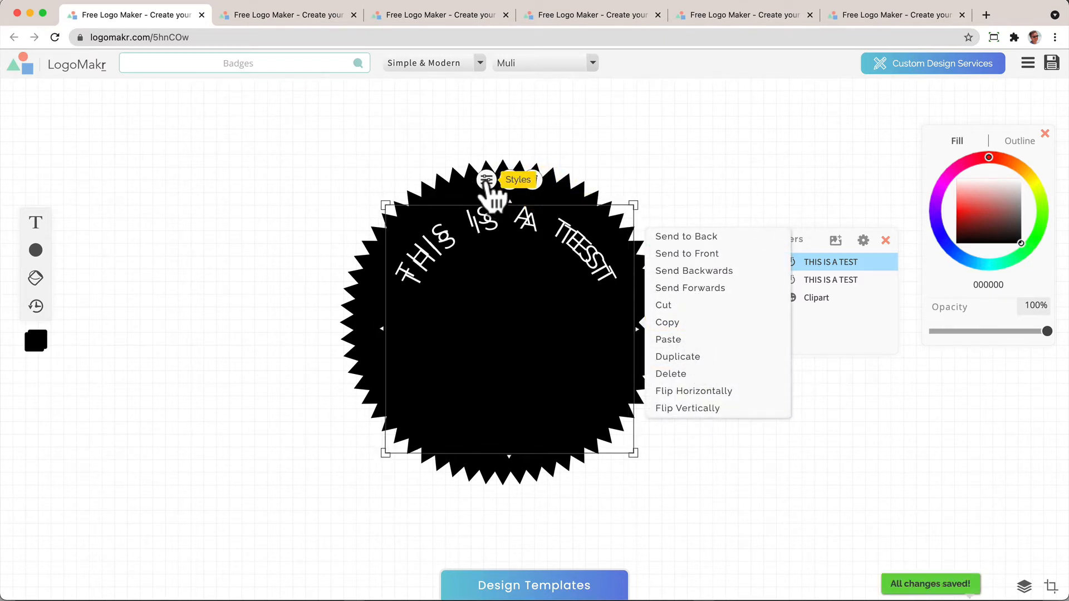
click(485, 180)
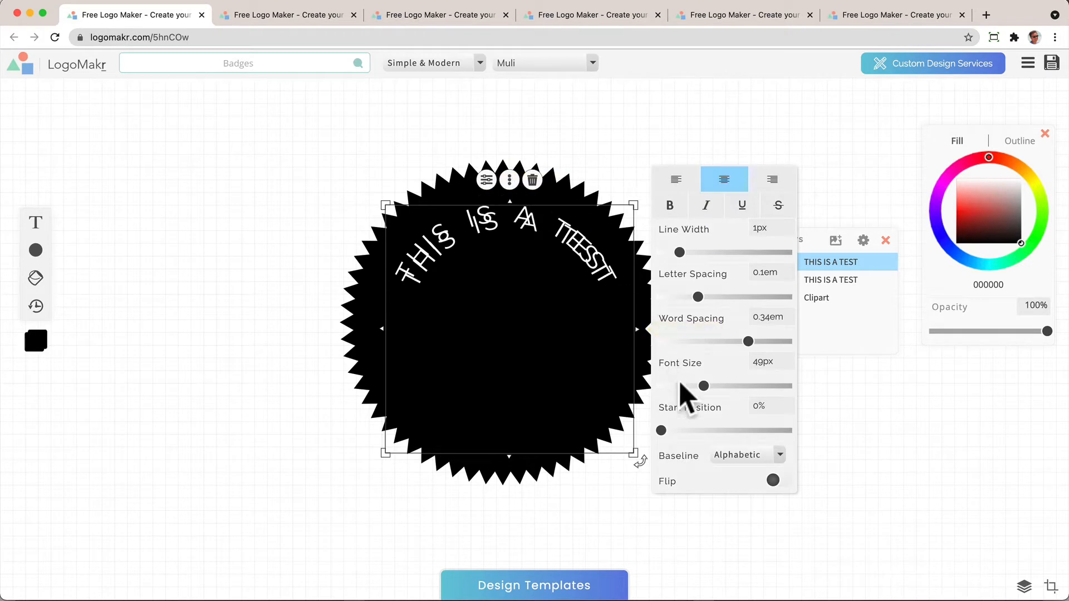
click(778, 481)
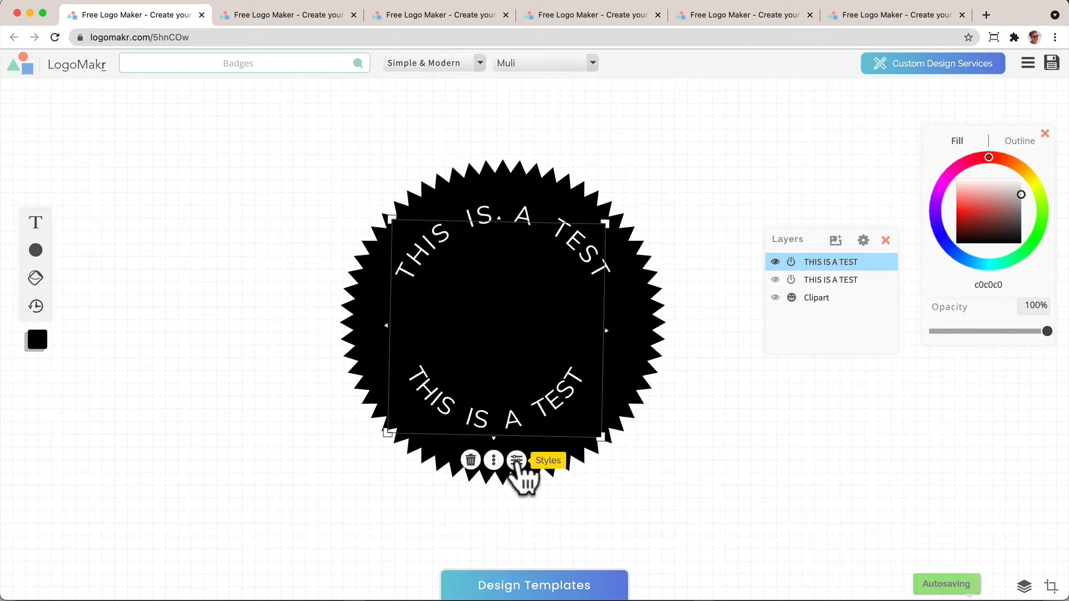
click(516, 460)
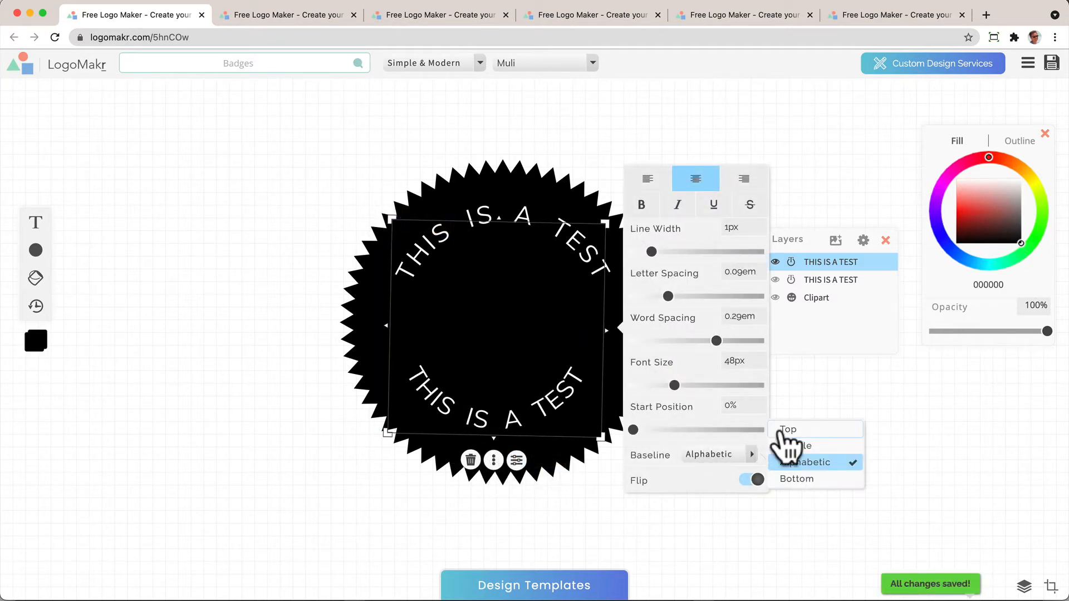
- Change the bottom arc to read 'YOGA' with adjusted alignment and 56px font size
click(788, 430)
text(YOGA)
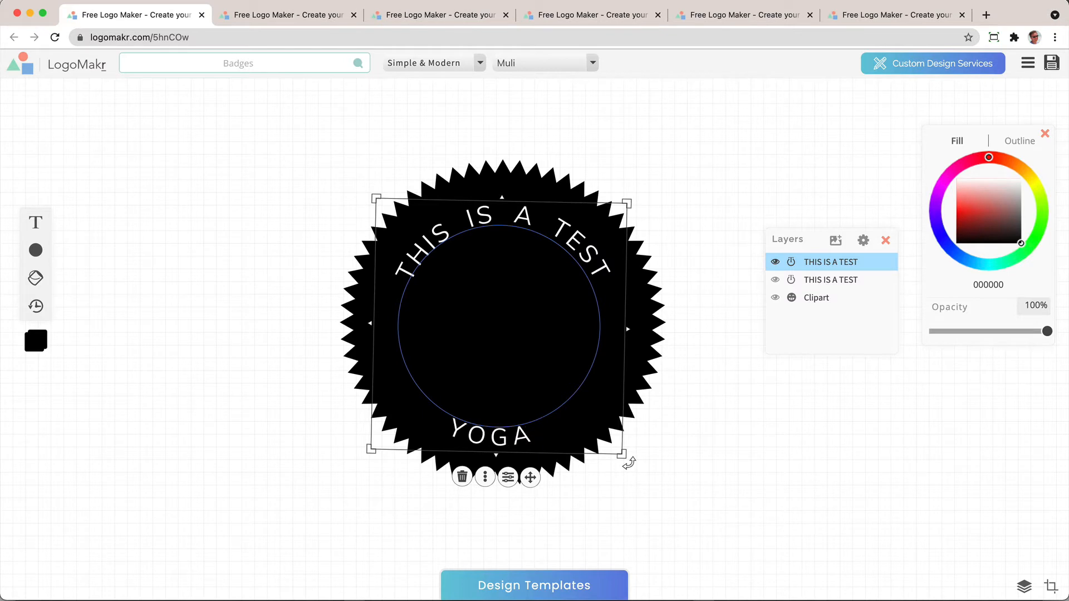
text(& FITNESS)
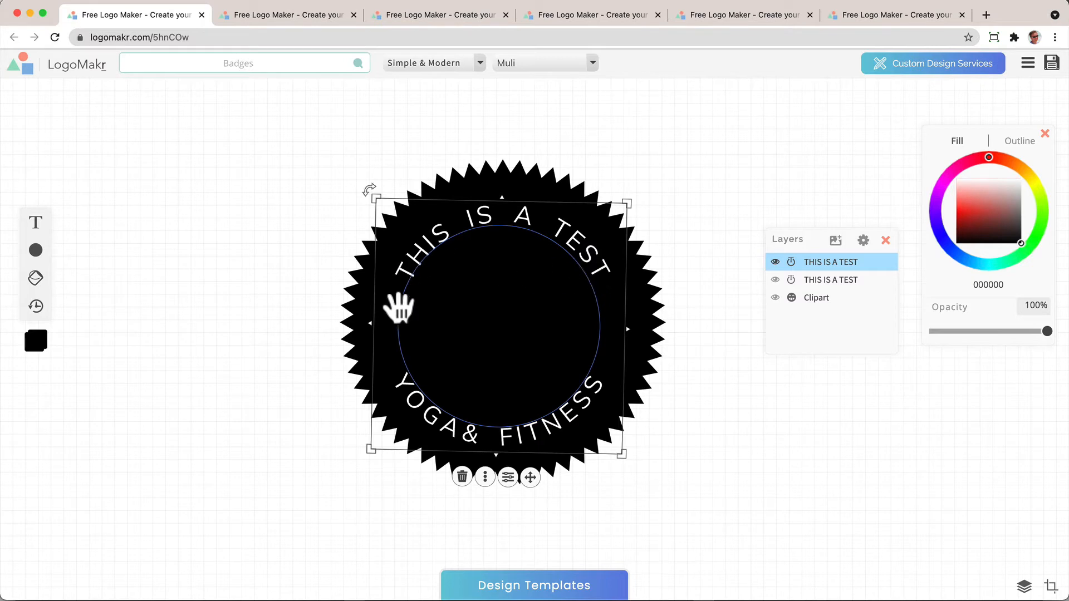
mouse_move(466, 436)
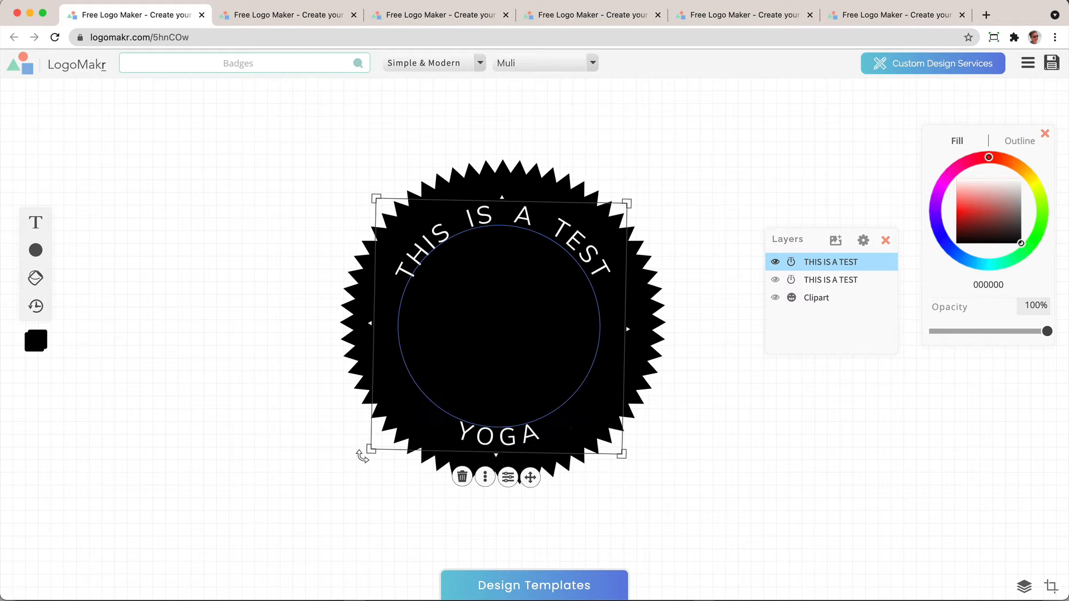
mouse_move(507, 477)
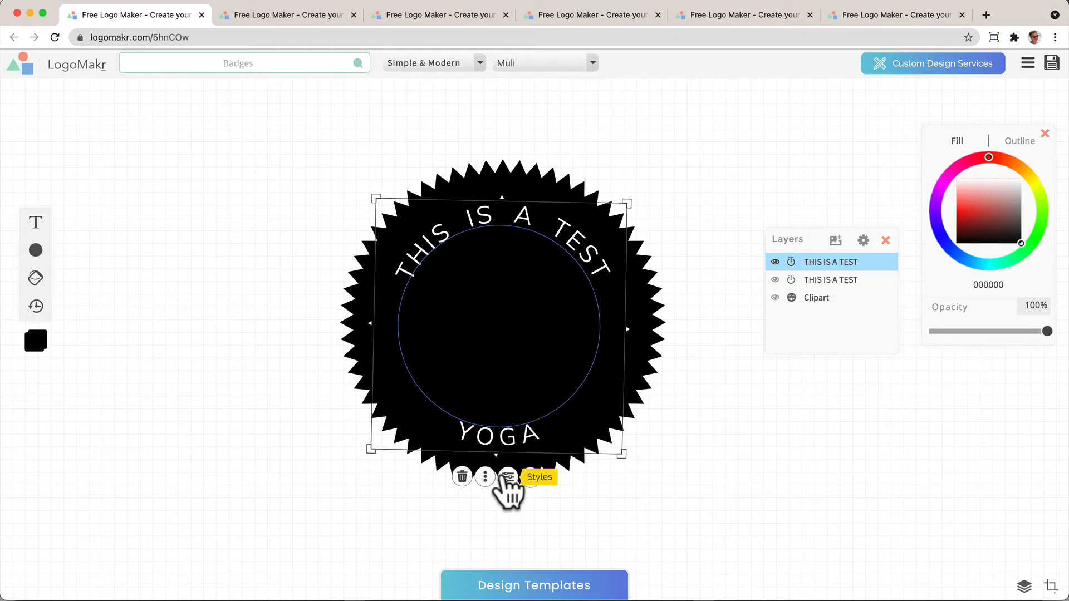
click(508, 477)
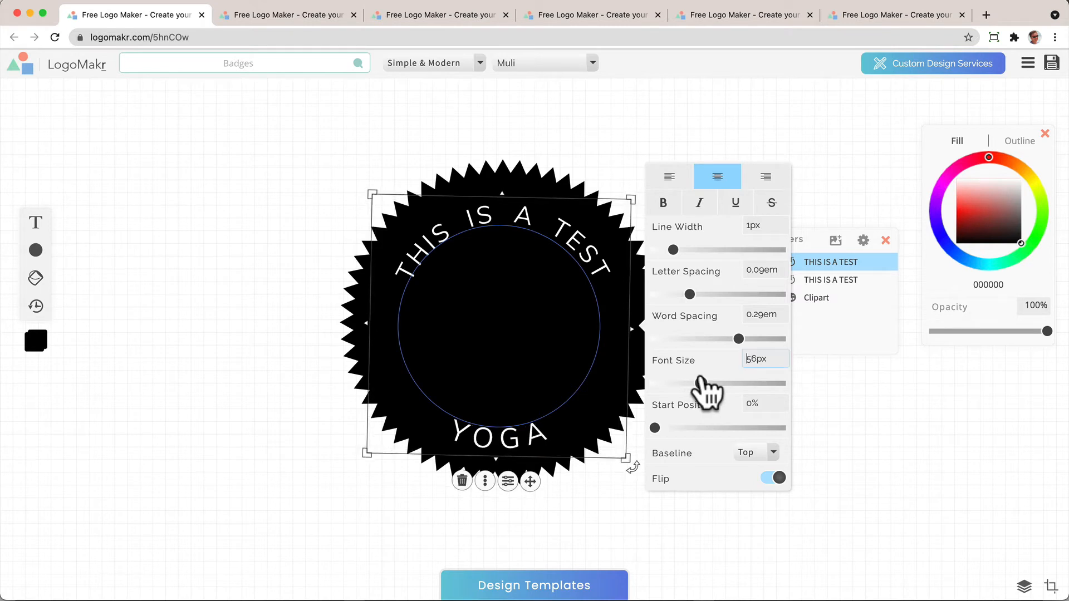
click(813, 261)
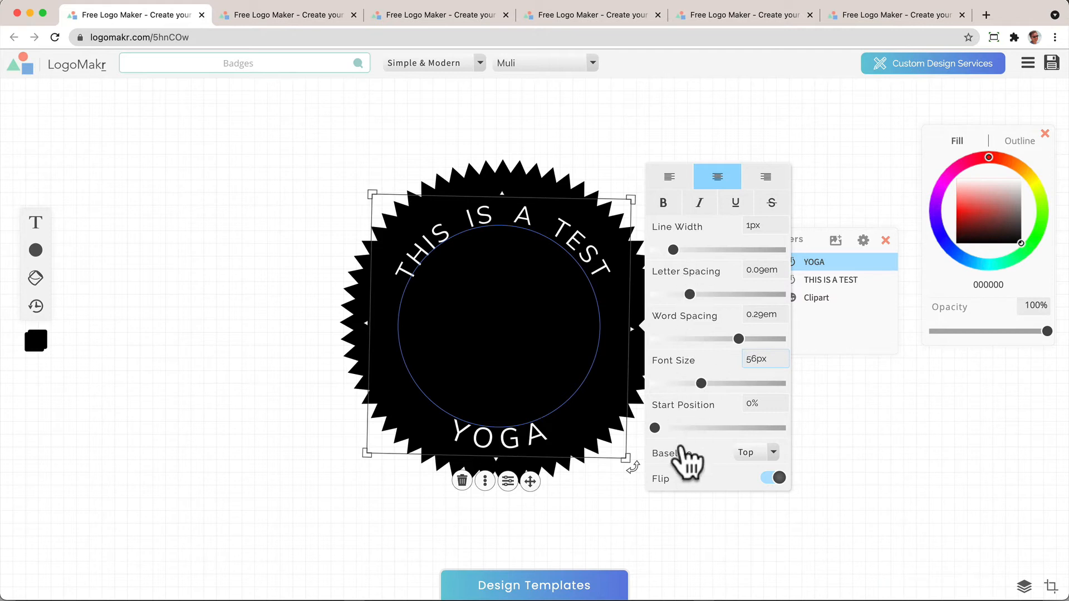
mouse_move(617, 457)
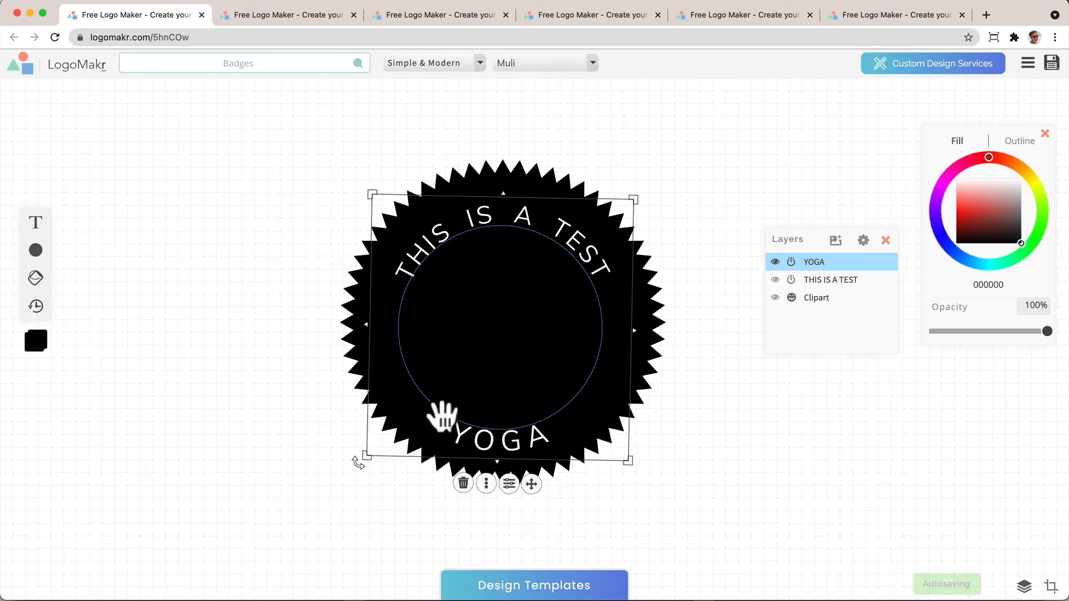
mouse_move(531, 484)
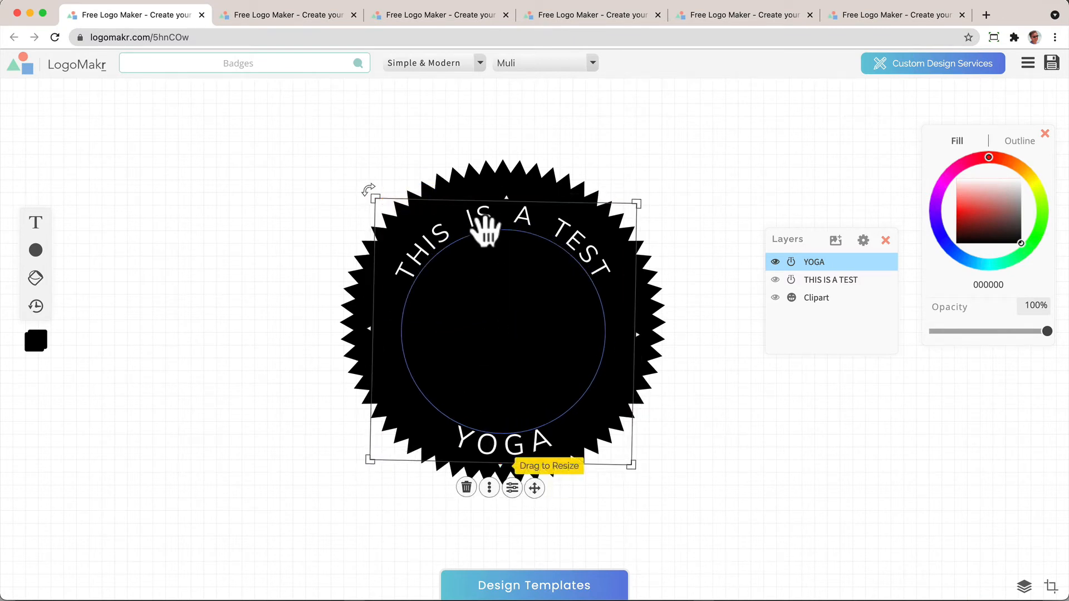
mouse_move(729, 212)
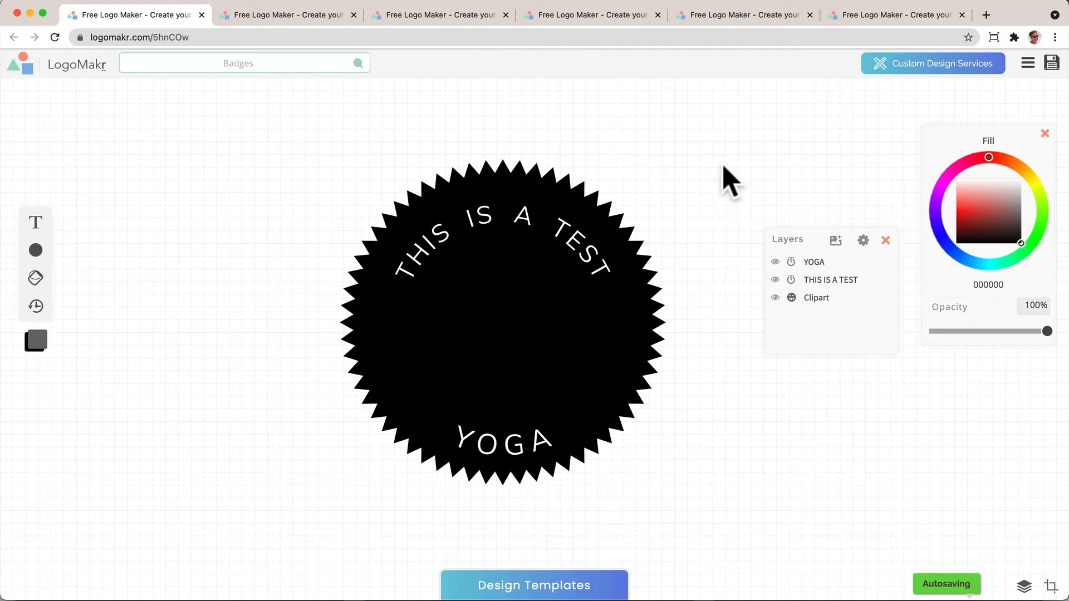
- Place a blue-grey circle in the badge centre holding a black DOG silhouette clipart
click(503, 321)
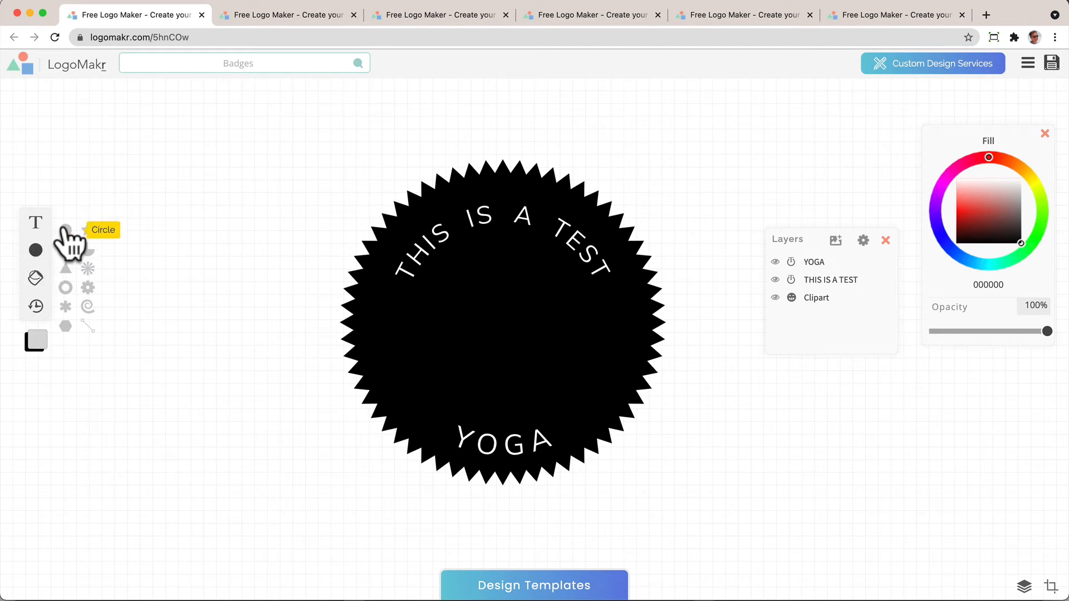
click(36, 251)
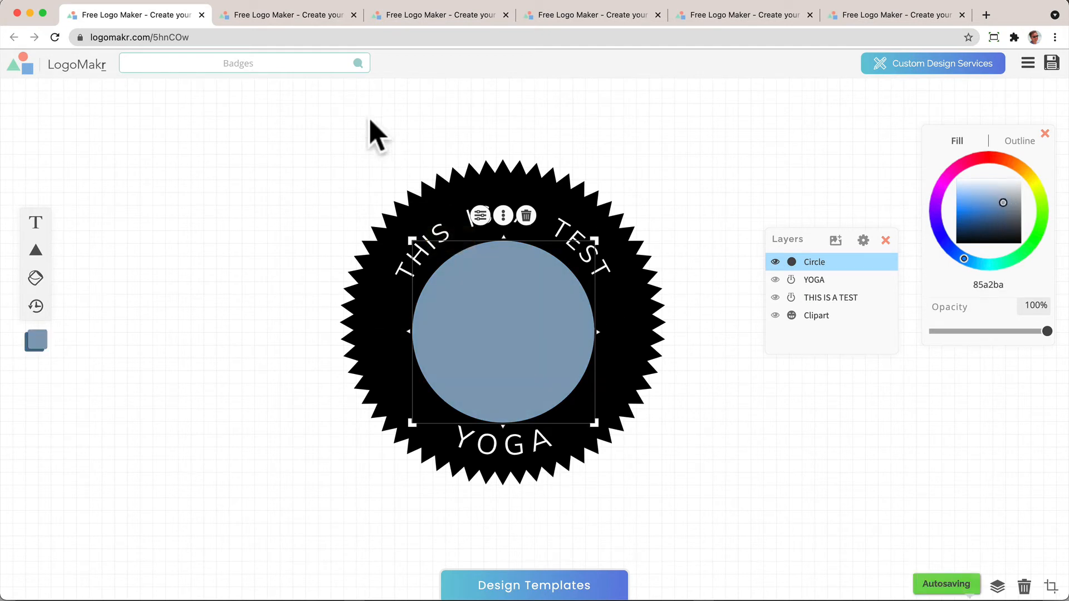
text(DOG)
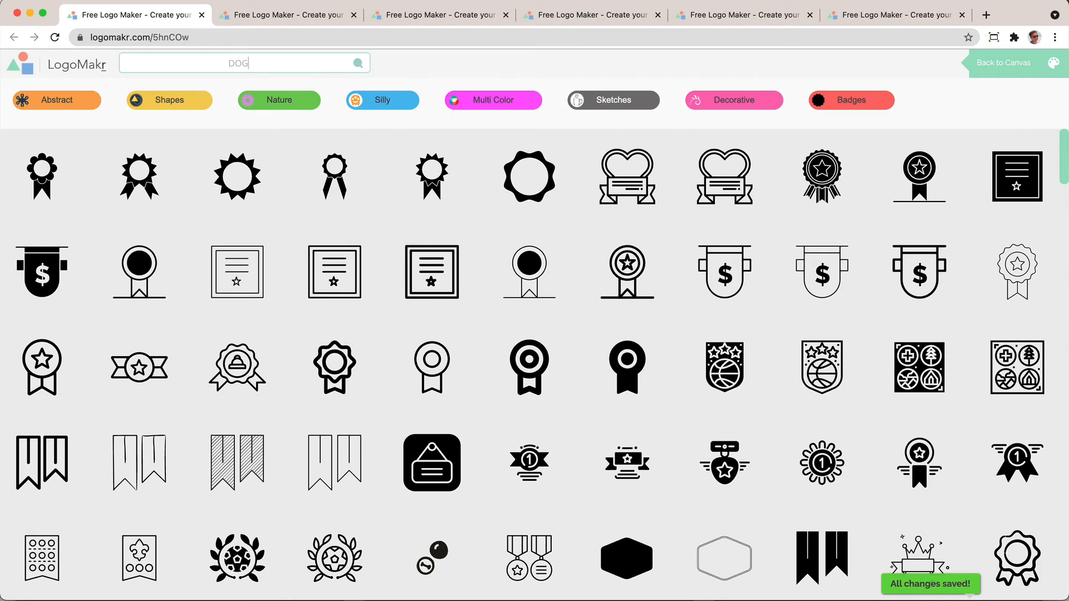
click(1004, 62)
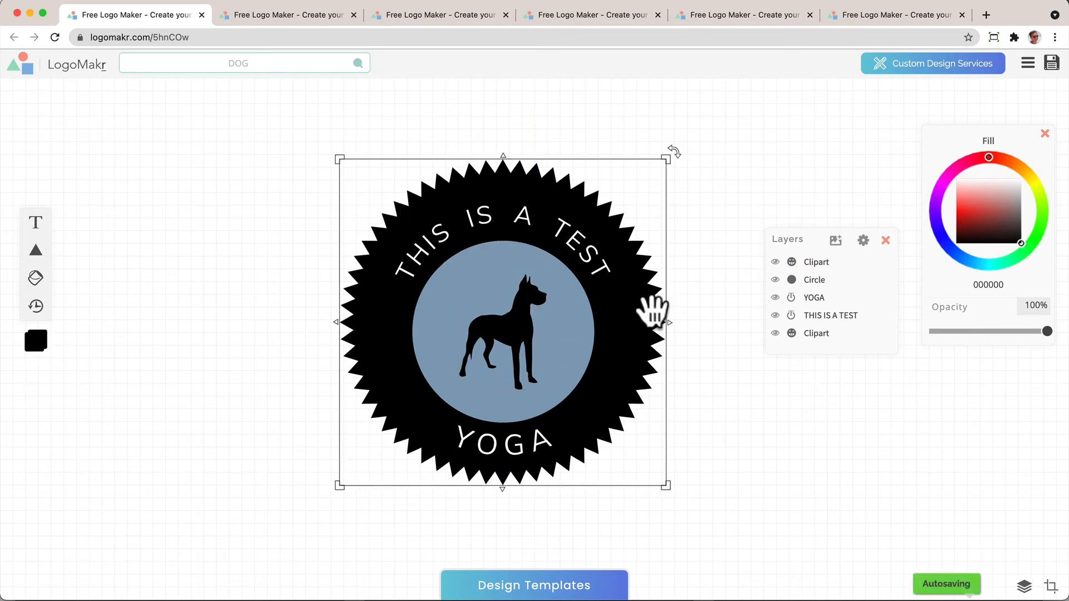
click(815, 333)
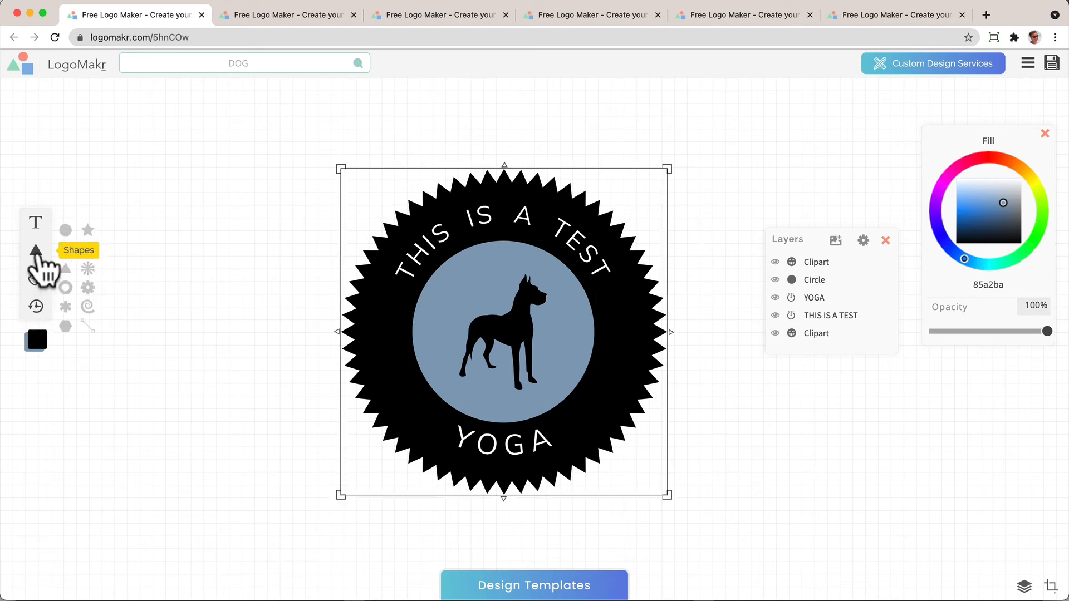
- Add two white stars flanking the circle and recolor the starburst maroon 582a2a
click(87, 229)
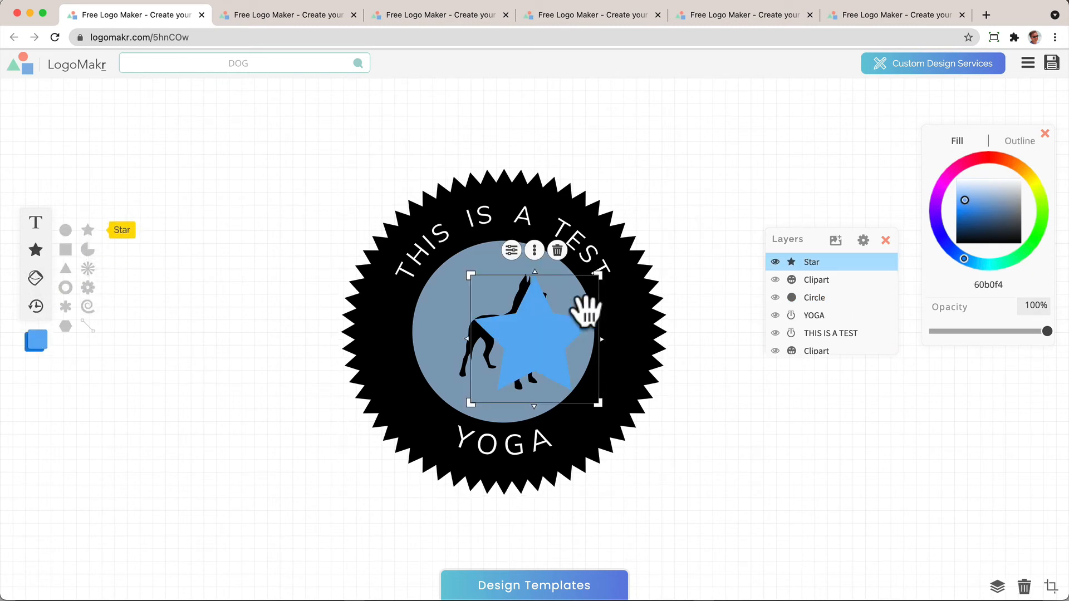
click(955, 178)
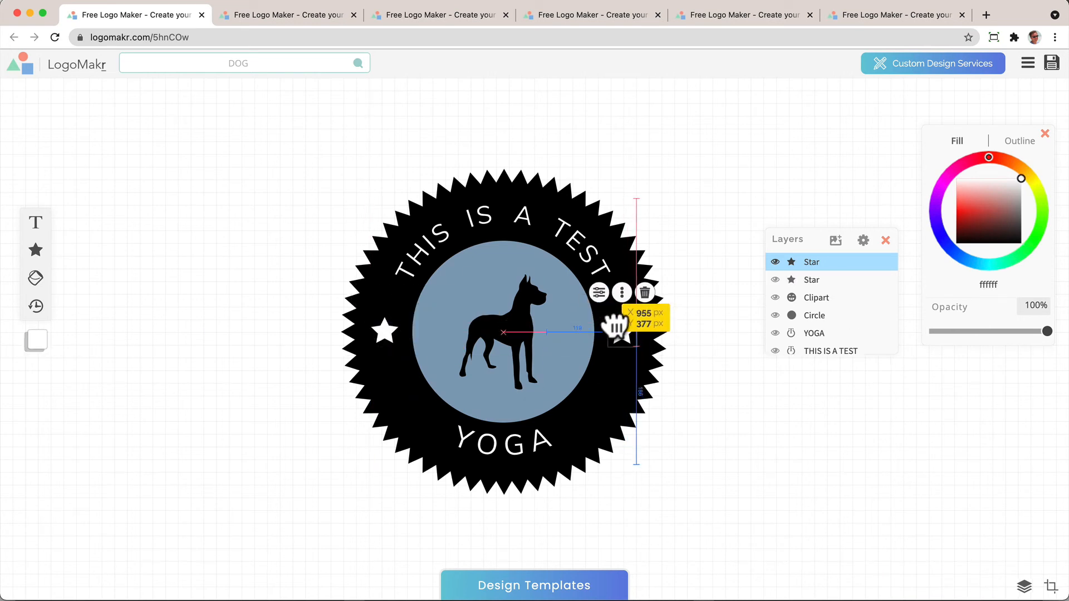
click(716, 218)
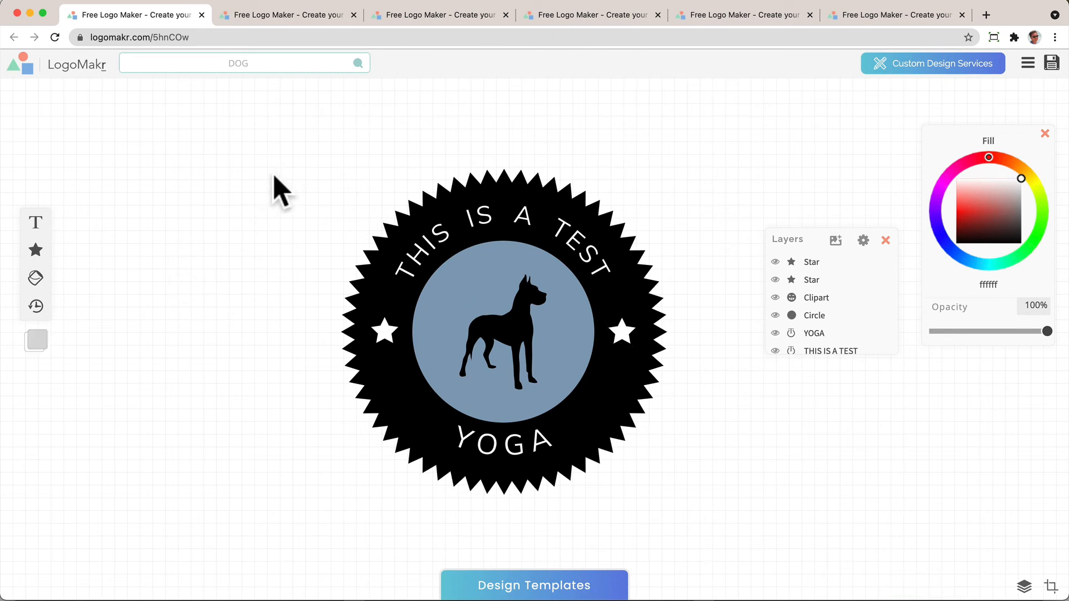
click(813, 333)
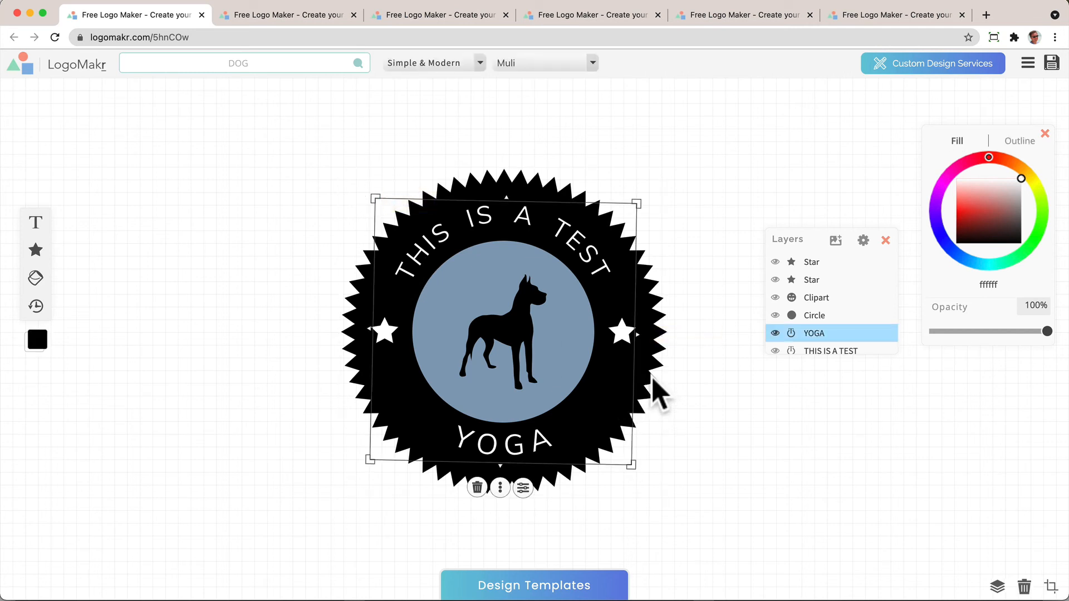
click(1000, 225)
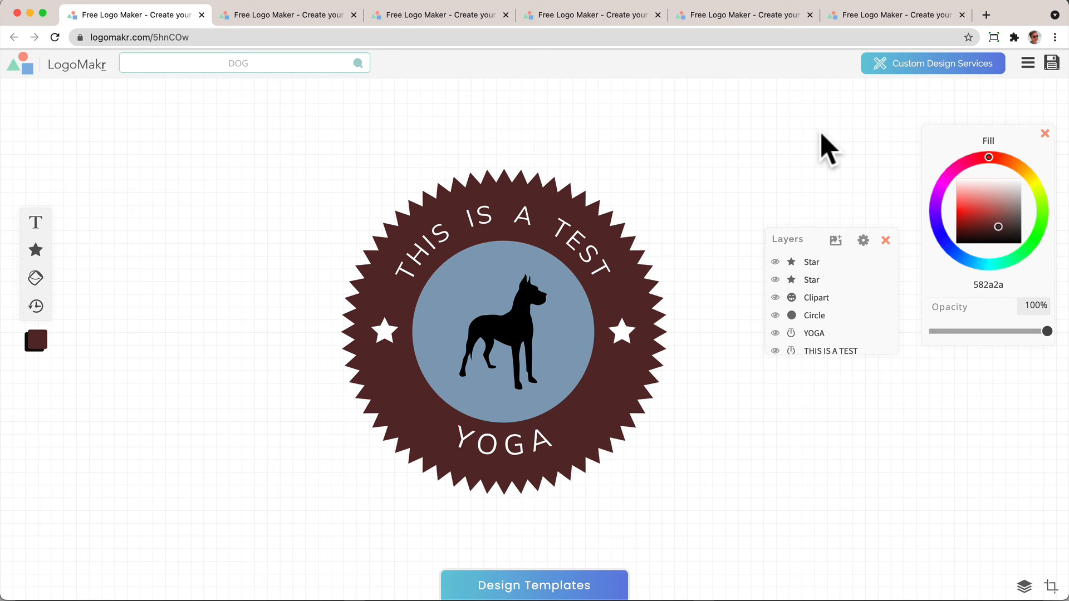
mouse_move(330, 62)
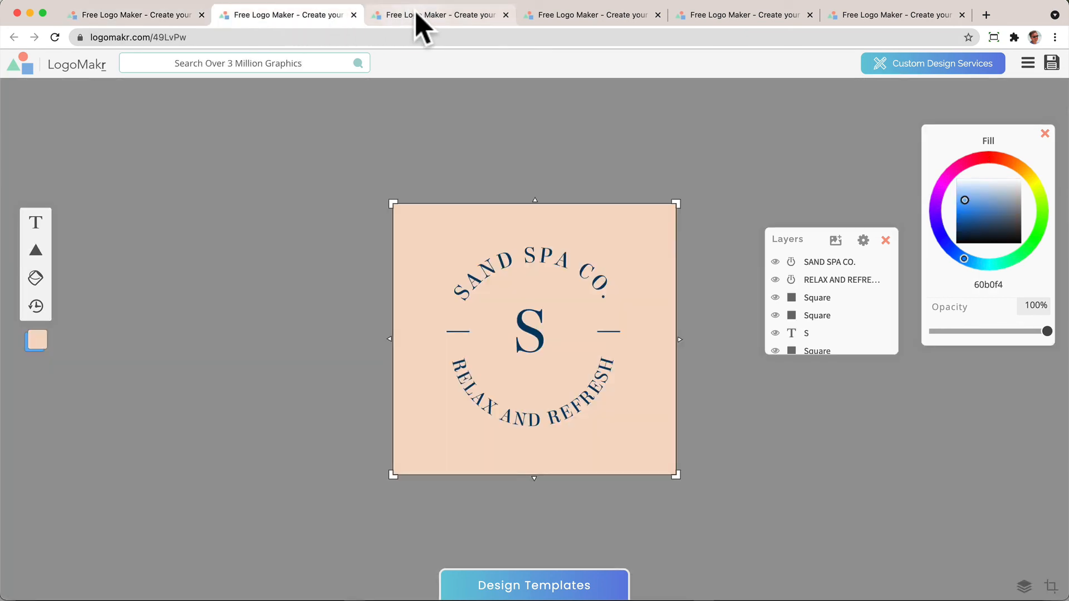
click(592, 15)
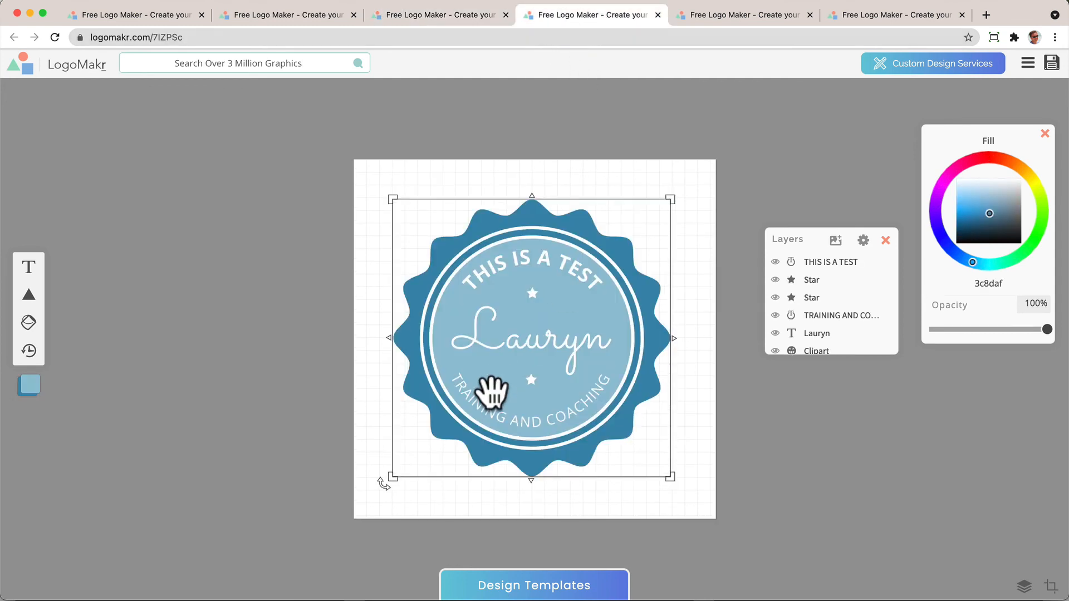
click(831, 262)
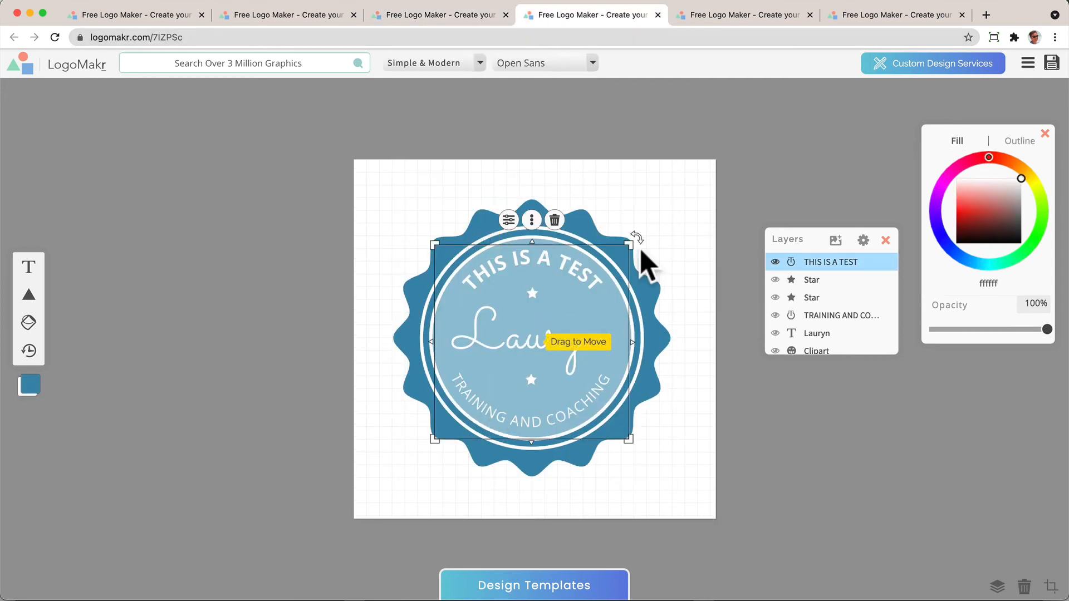
mouse_move(804, 361)
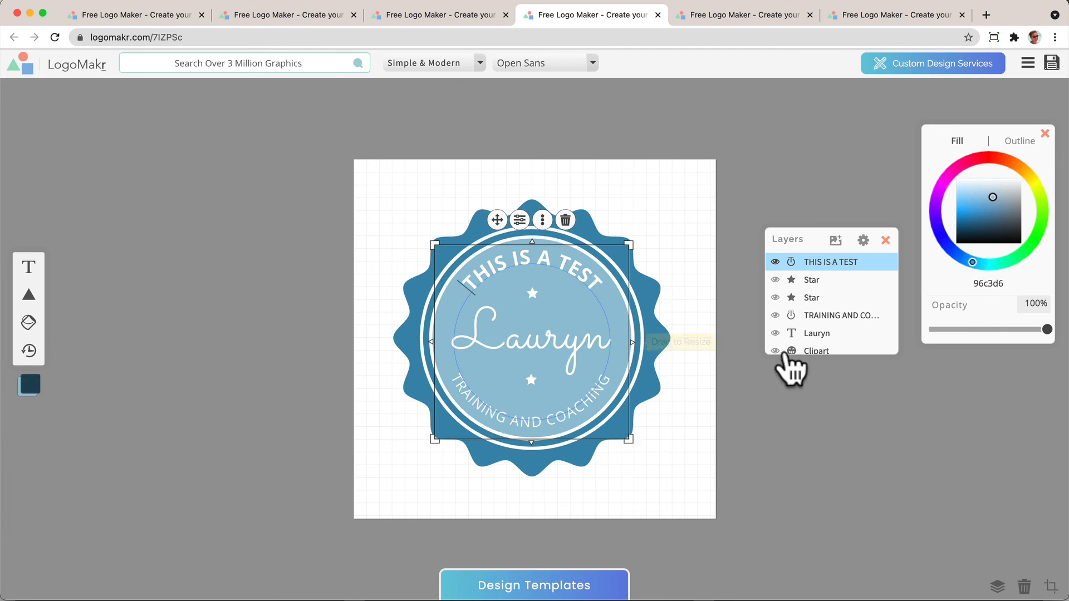
click(840, 315)
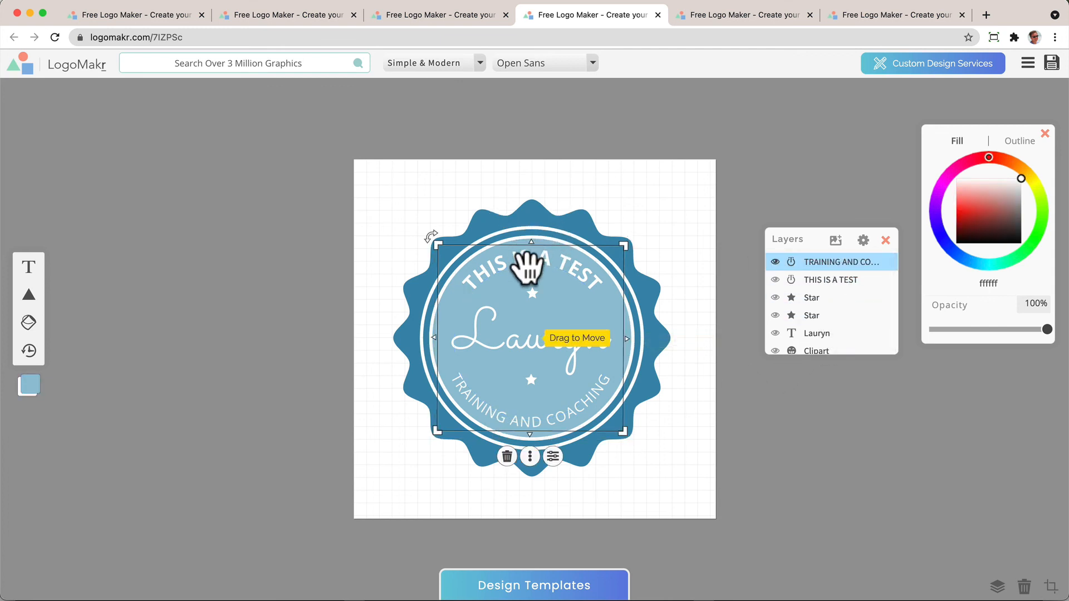
click(712, 143)
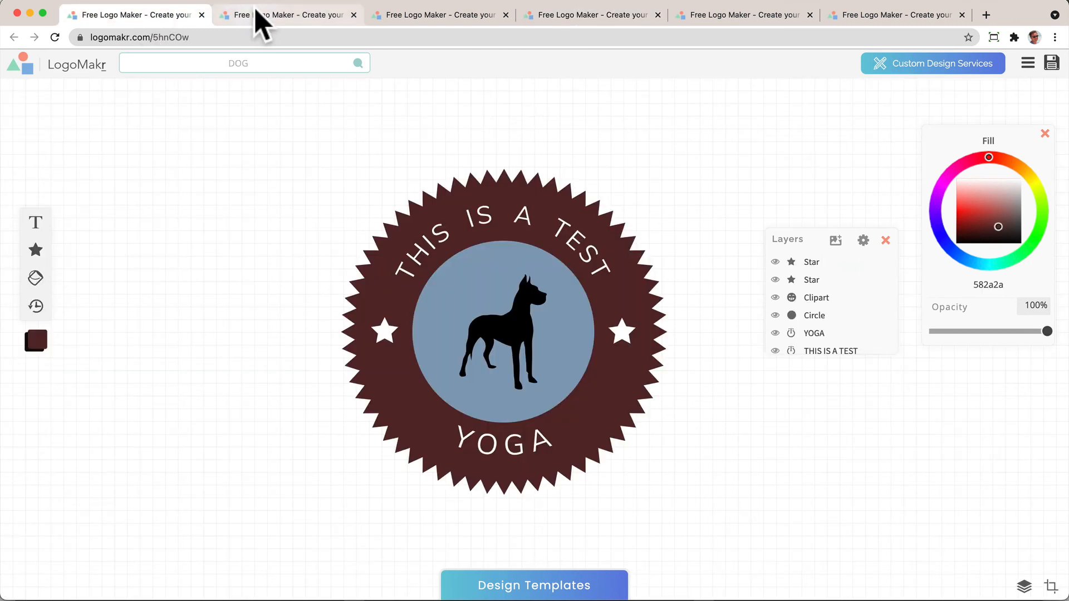
- Switch to the SPACE ADVENTURES rocket badge design tab
click(591, 15)
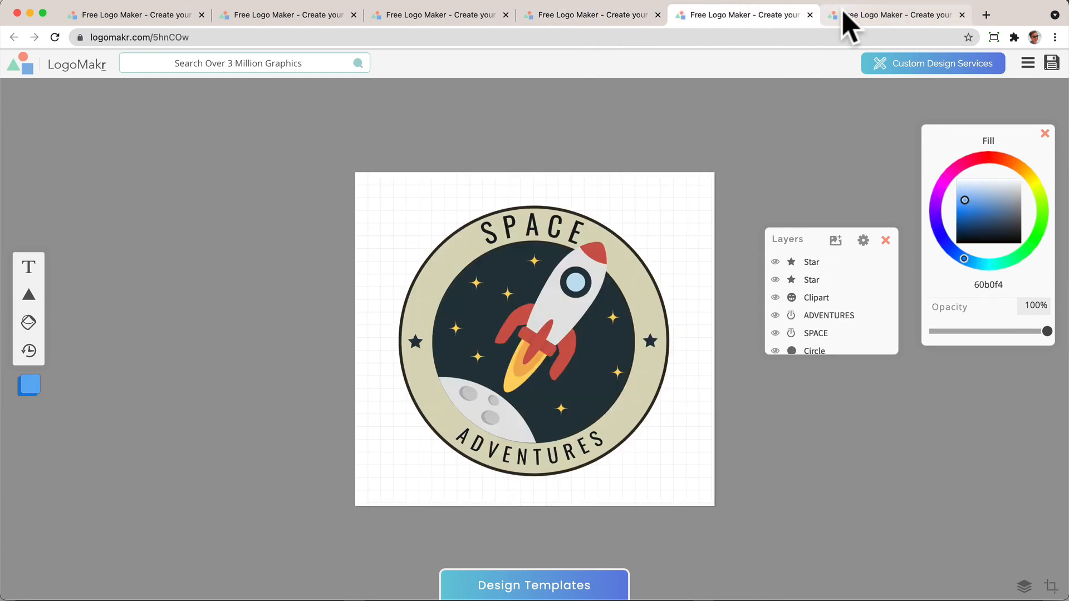
mouse_move(808, 167)
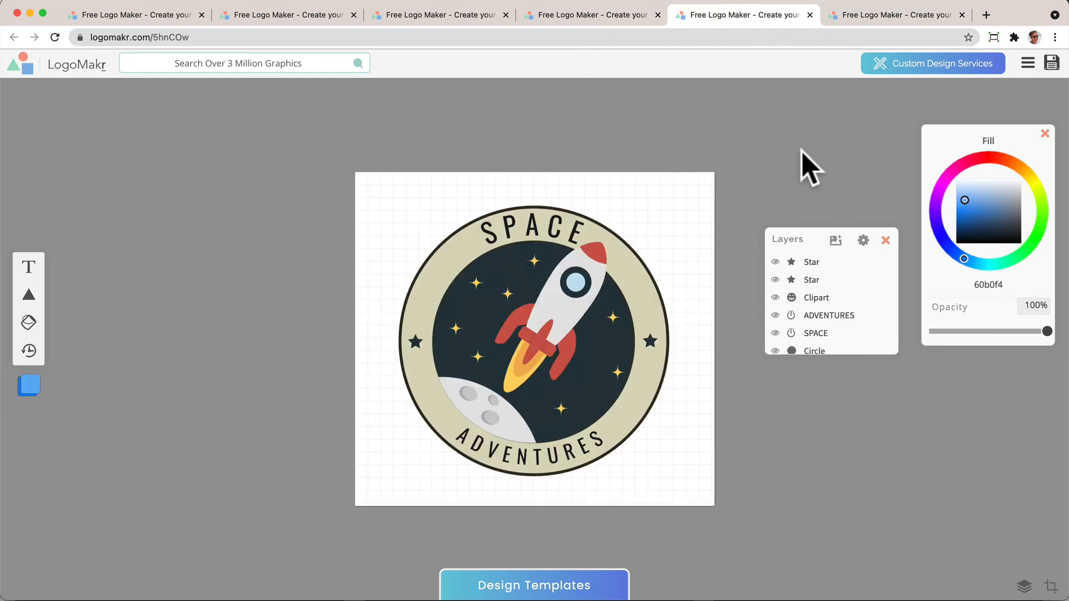